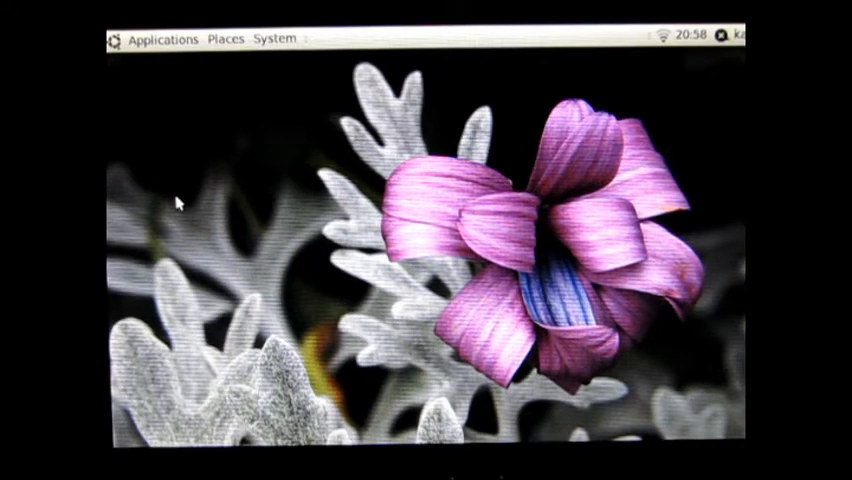
{"action": "mouse_move", "coordinate": [296, 208]}
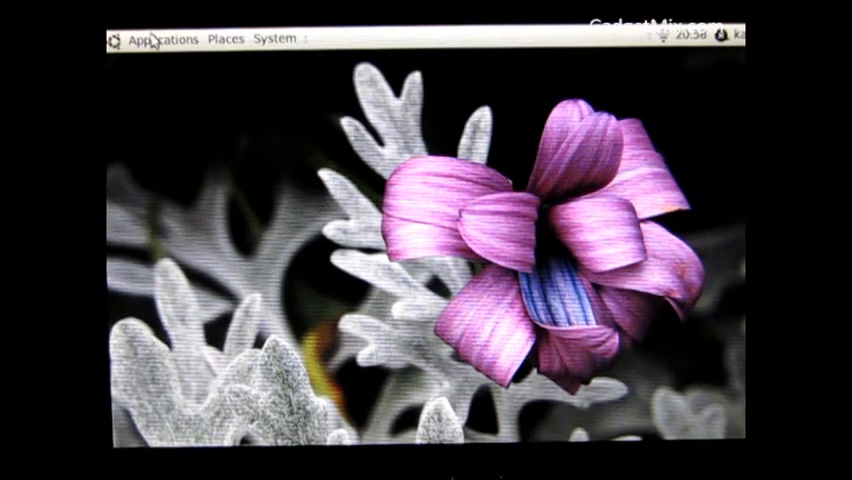
Launch Ubuntu Software Center from the Applications menu onto its Get Software page.
{"action": "left_click", "coordinate": [162, 38]}
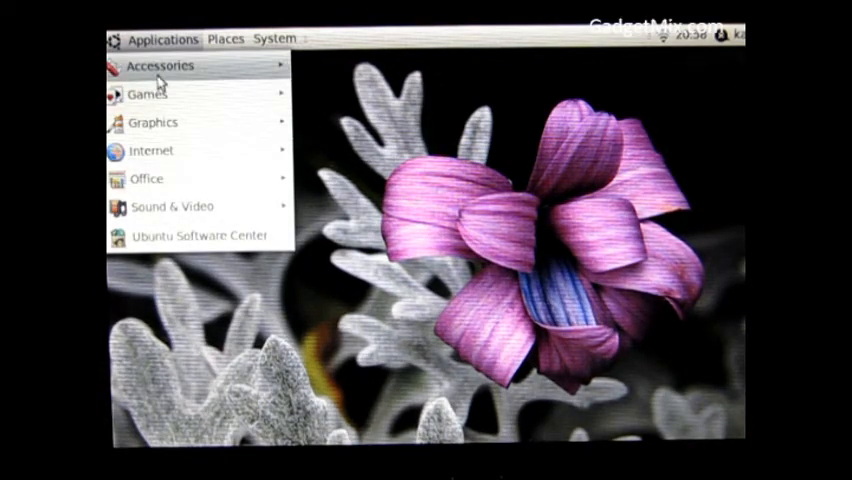
{"action": "mouse_move", "coordinate": [196, 236]}
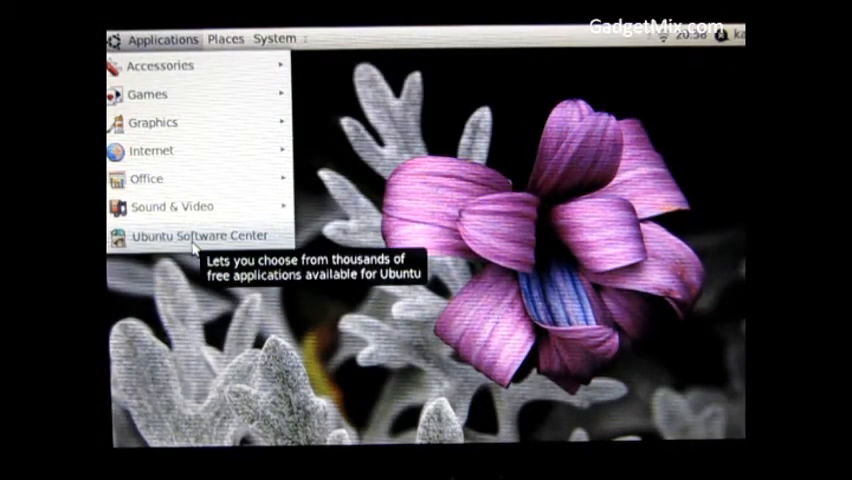
{"action": "left_click", "coordinate": [196, 234]}
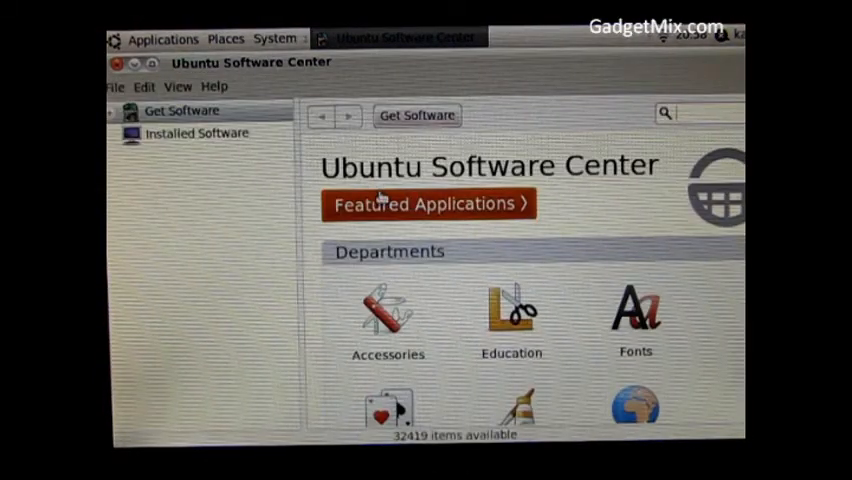
{"action": "mouse_move", "coordinate": [384, 220]}
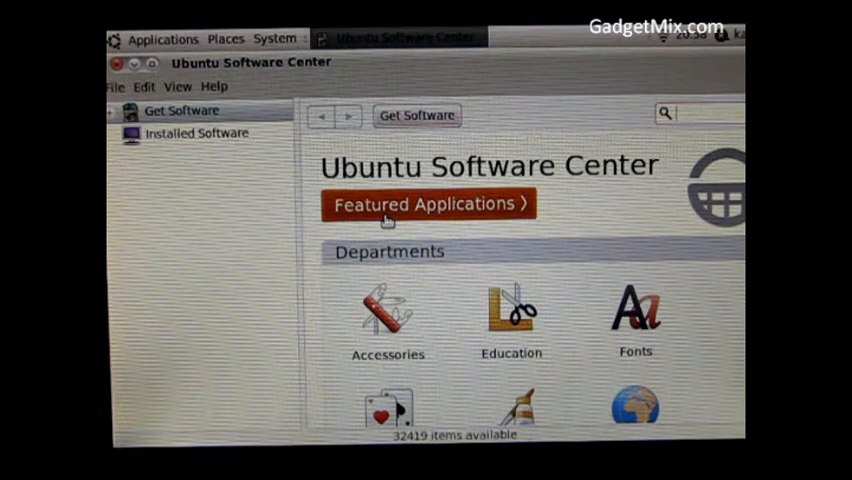
Show the 19 Featured Applications and scroll down past Frozen-Bubble to Pingus.
{"action": "left_click", "coordinate": [428, 204]}
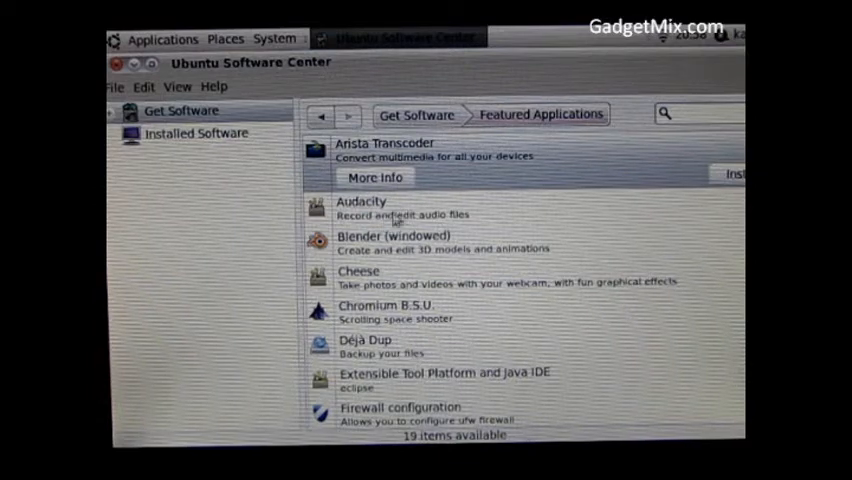
{"action": "mouse_move", "coordinate": [430, 290]}
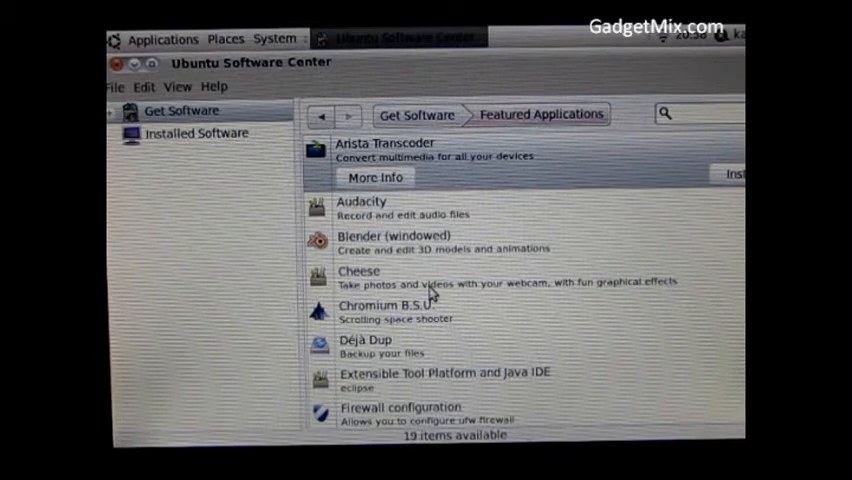
{"action": "scroll", "scroll_direction": "down", "scroll_amount": 3}
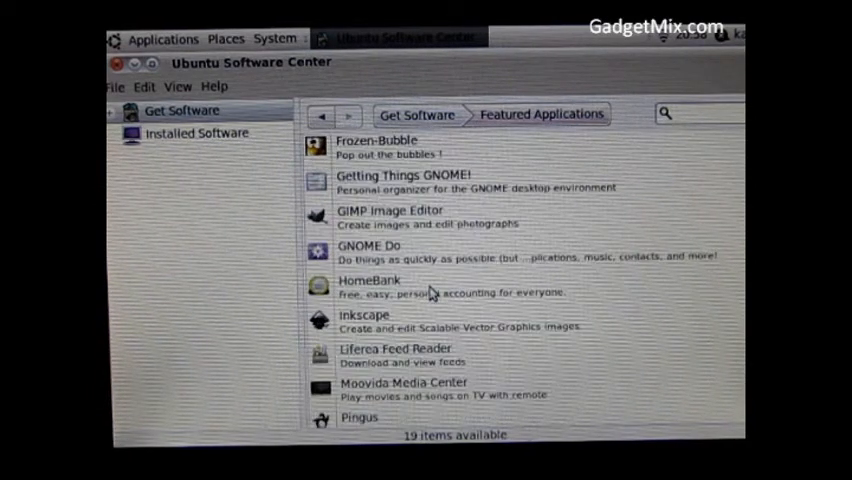
{"action": "mouse_move", "coordinate": [468, 230]}
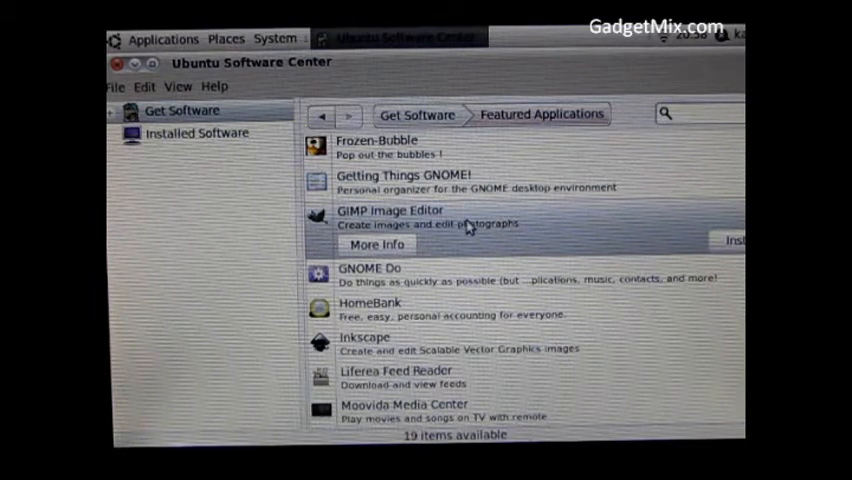
{"action": "mouse_move", "coordinate": [548, 224]}
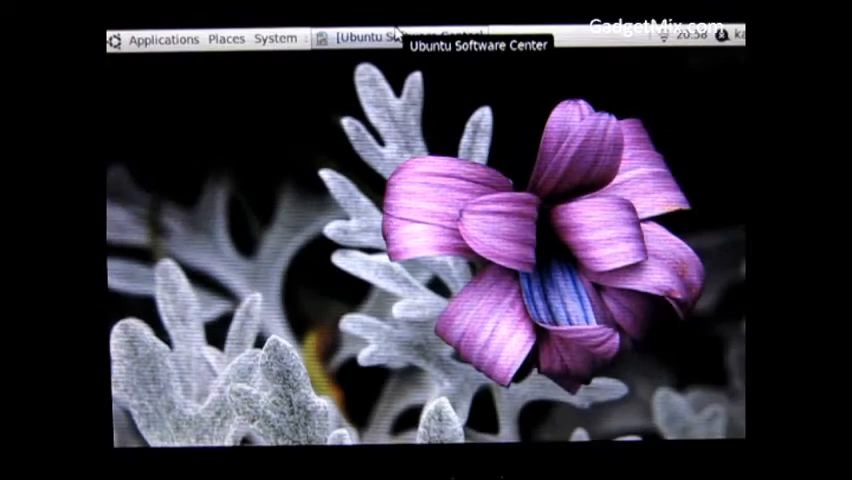
{"action": "mouse_move", "coordinate": [164, 40]}
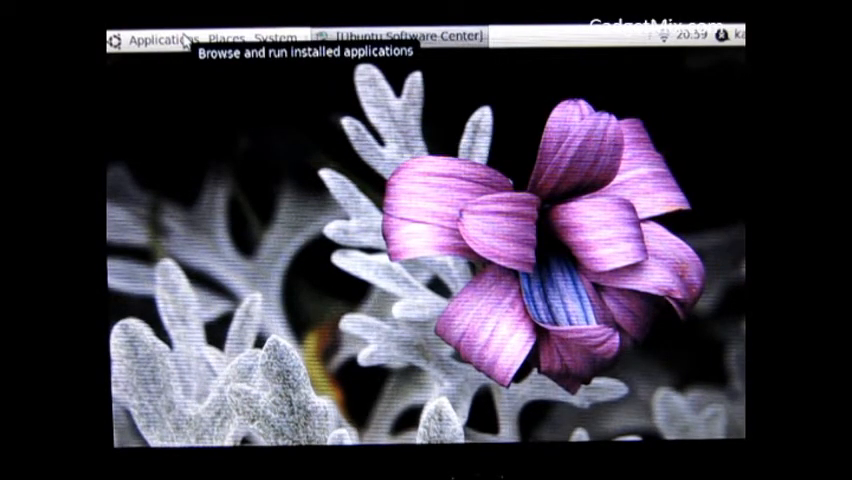
Launch Gwibber from the Internet applications, view addable broadcast services, then dismiss the account setup.
{"action": "left_click", "coordinate": [164, 38]}
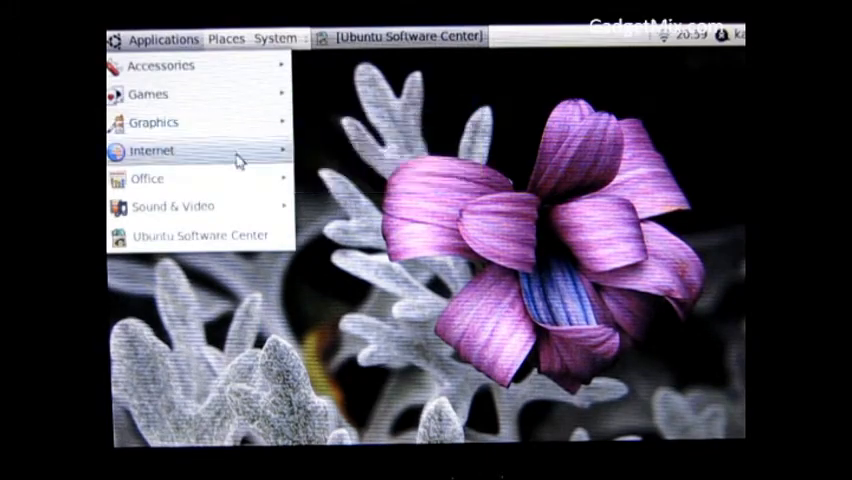
{"action": "left_click", "coordinate": [364, 178]}
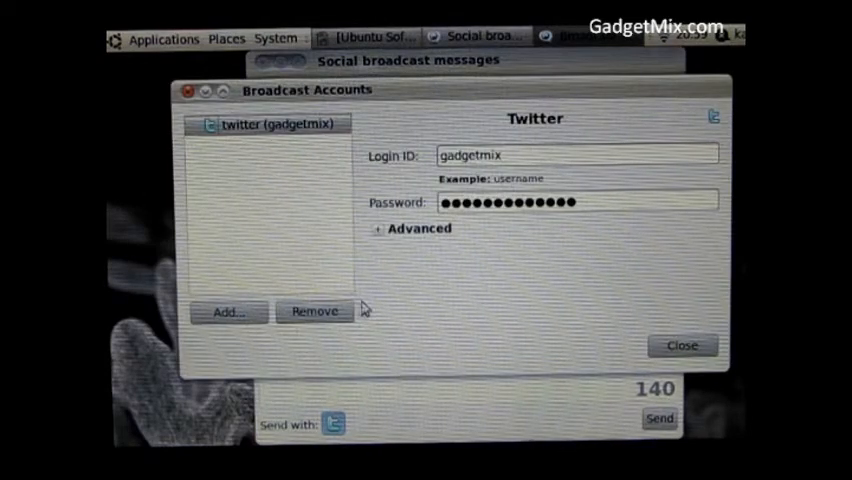
{"action": "left_click", "coordinate": [224, 312]}
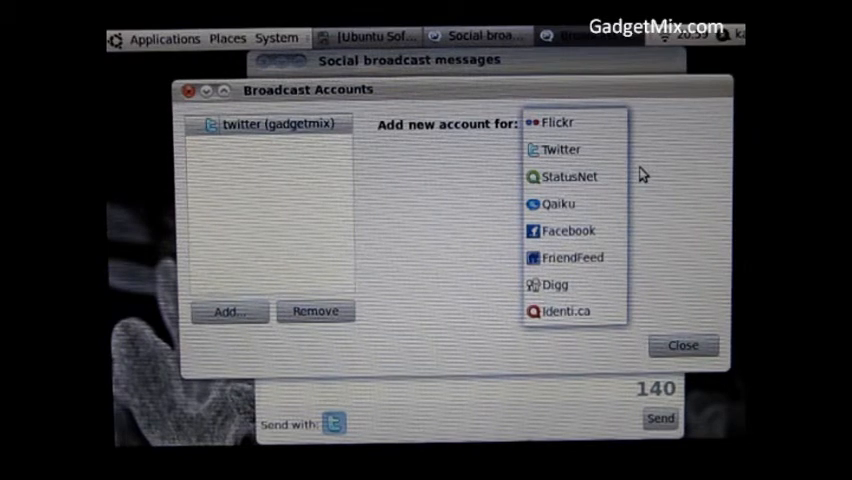
{"action": "left_click", "coordinate": [572, 122]}
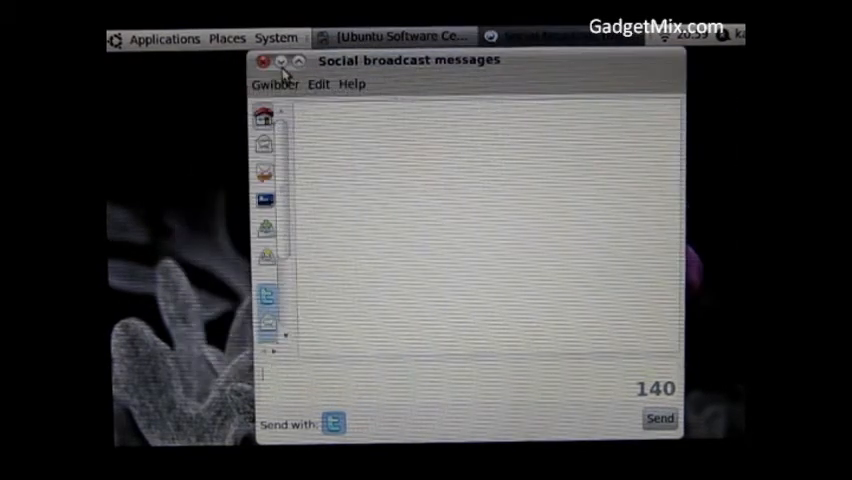
Apply the Ambiance theme from the Appearance Preferences Theme list.
{"action": "left_click", "coordinate": [282, 62]}
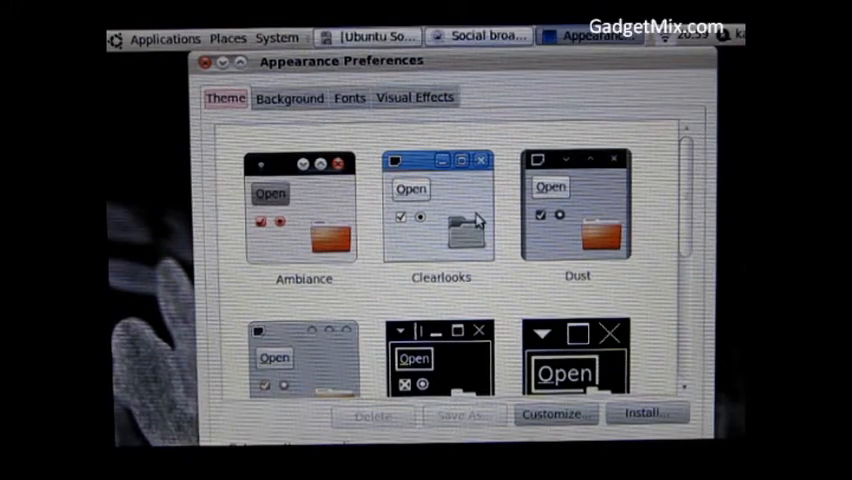
{"action": "left_click", "coordinate": [440, 210]}
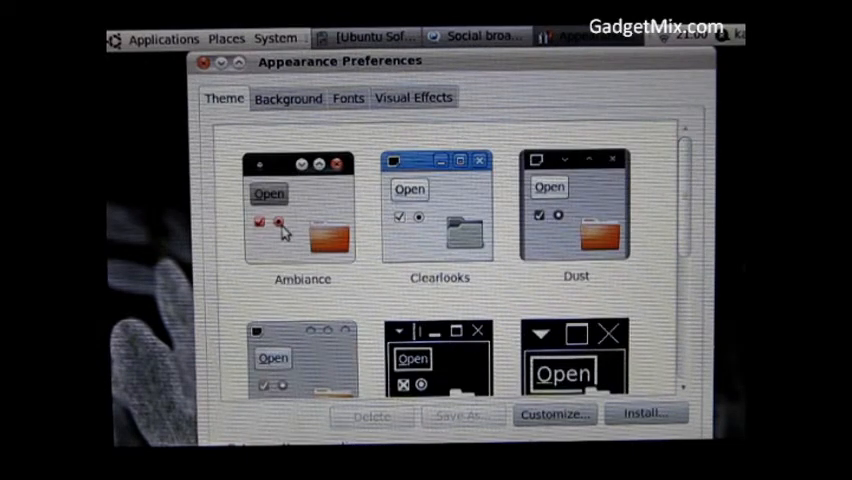
{"action": "mouse_move", "coordinate": [330, 236]}
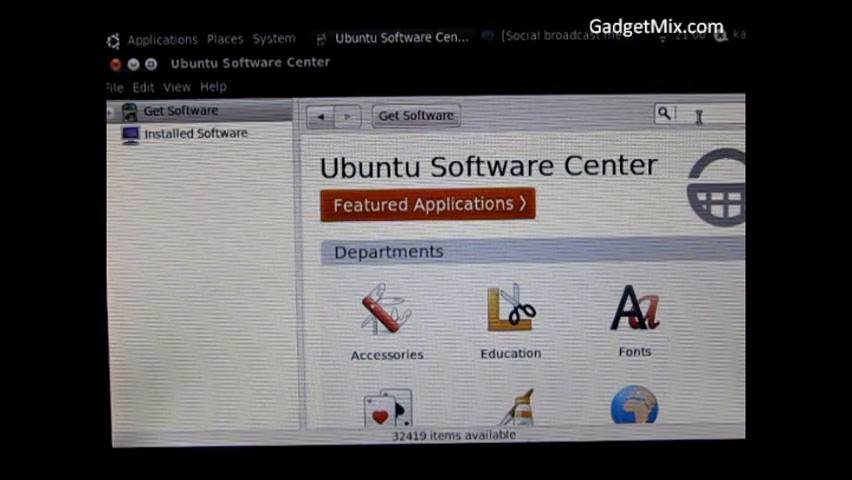
Search the Software Center for 'flash' to find the installed Adobe Flash plugin.
{"action": "type", "text": "n"}
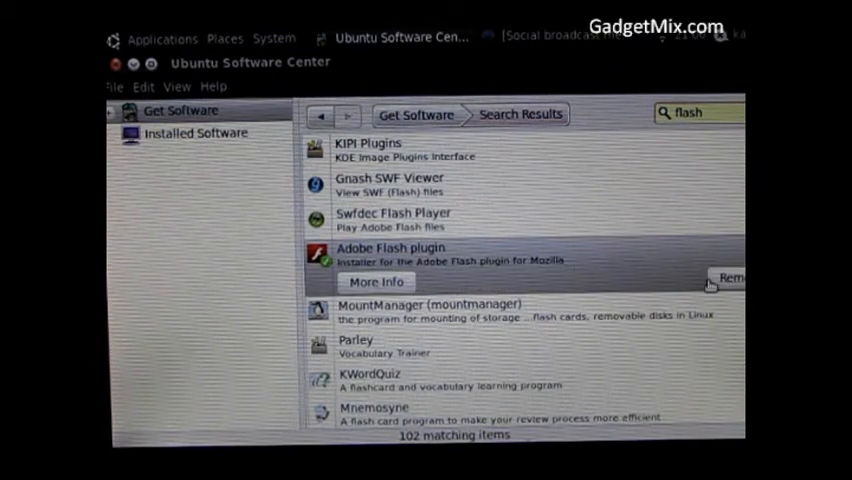
{"action": "mouse_move", "coordinate": [648, 280]}
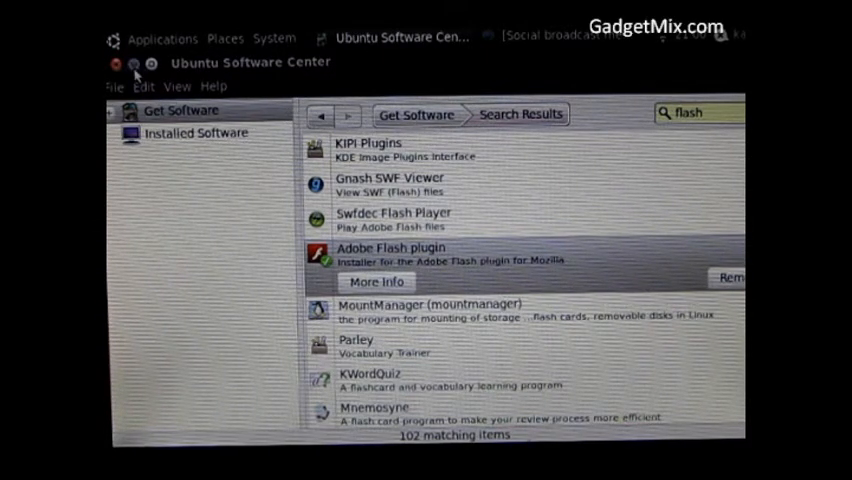
Go to Places > Music > Justin Bieber and start the Eenie Meenie MP3 track.
{"action": "left_click", "coordinate": [224, 38]}
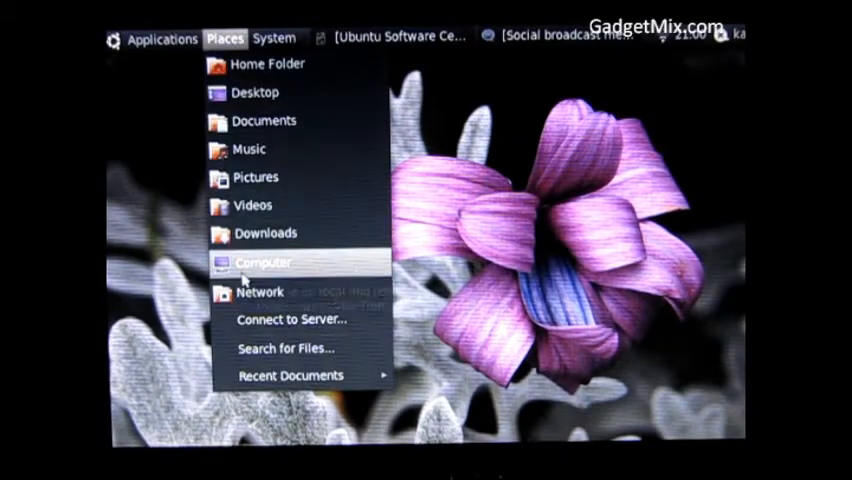
{"action": "left_click", "coordinate": [264, 262]}
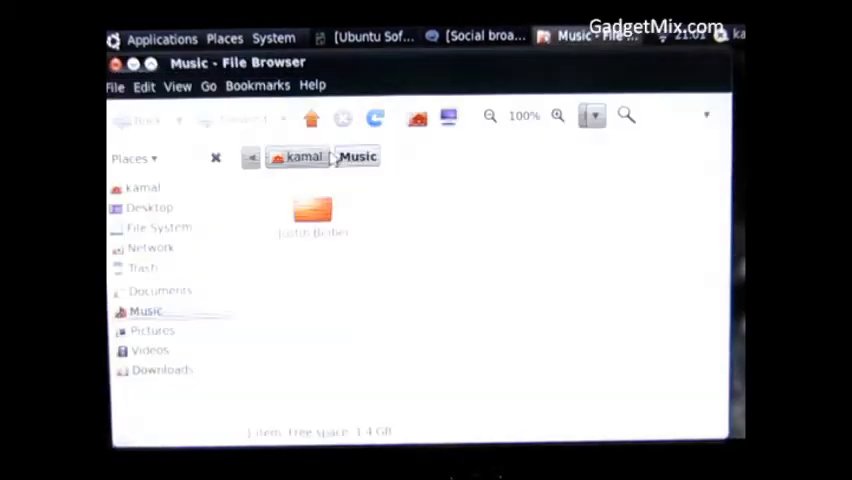
{"action": "double_click", "coordinate": [312, 210]}
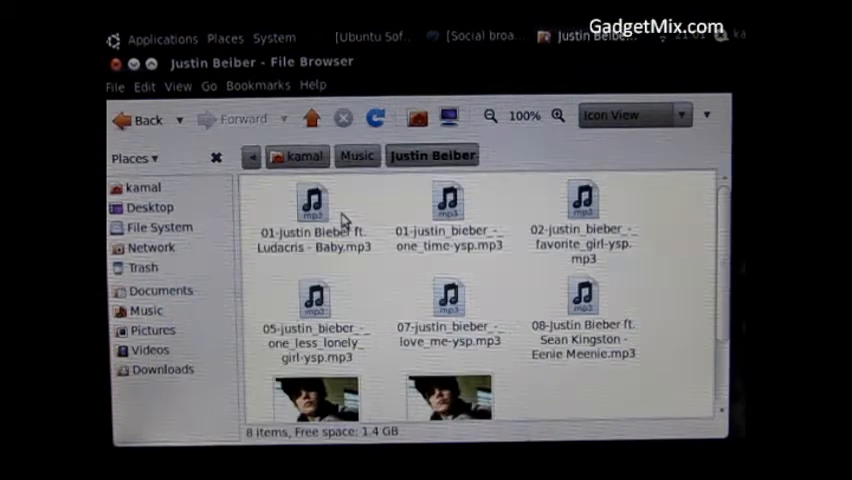
{"action": "mouse_move", "coordinate": [368, 212]}
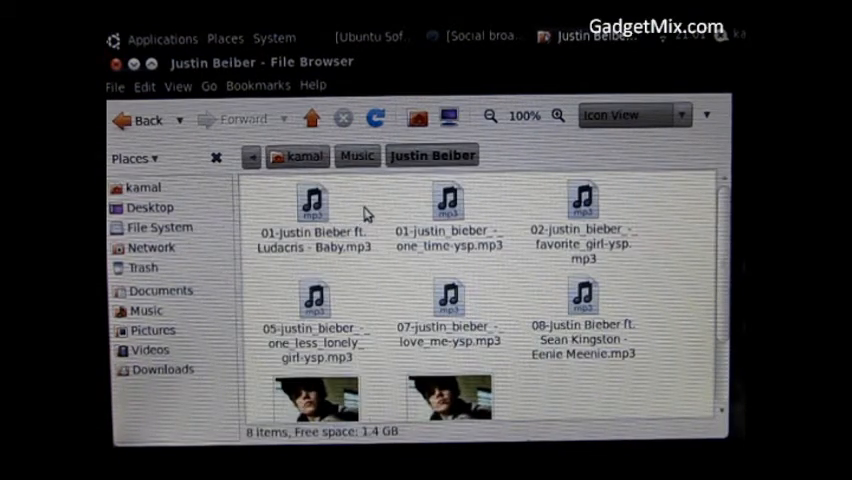
{"action": "mouse_move", "coordinate": [516, 318]}
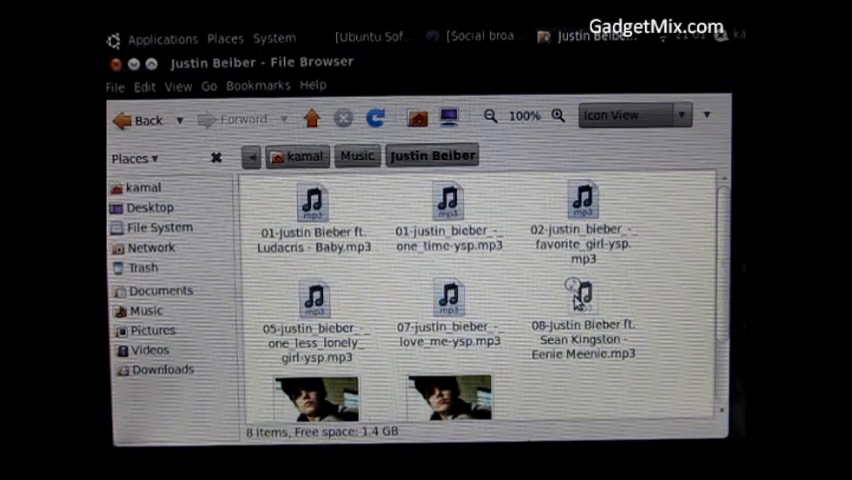
{"action": "left_click", "coordinate": [582, 300]}
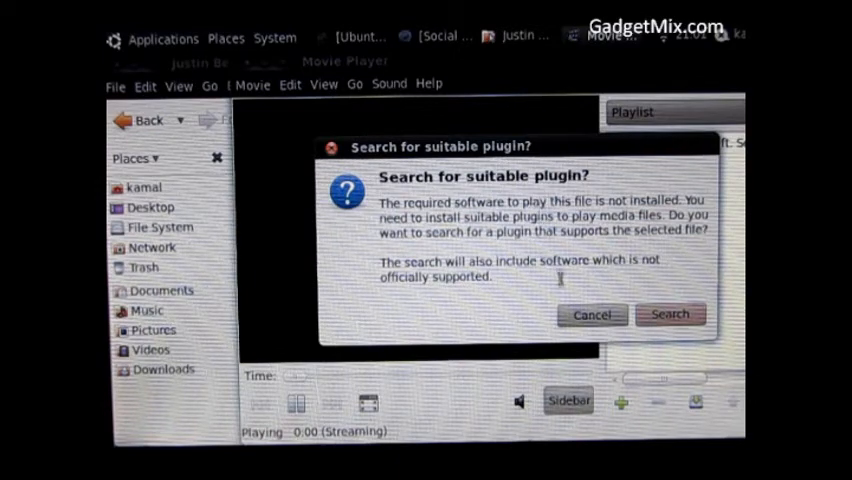
Accept the plugin search for the MP3, then search the store for 'udac' (Audacious).
{"action": "left_click", "coordinate": [590, 314]}
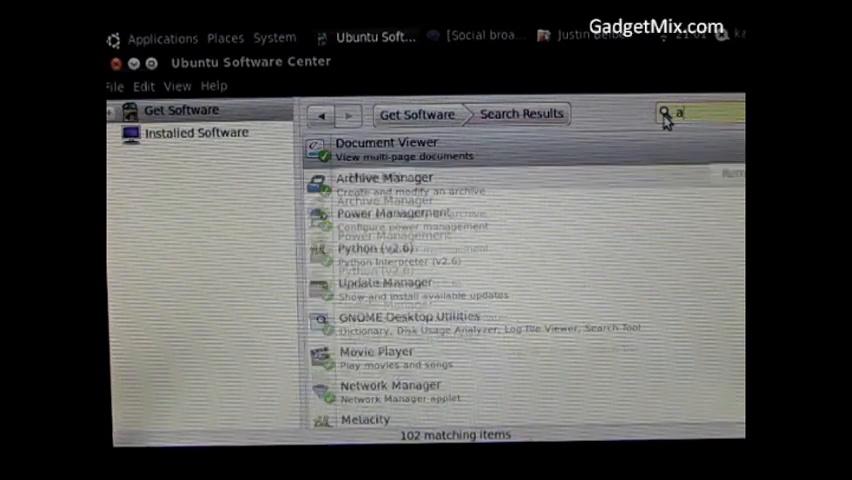
{"action": "type", "text": "udac"}
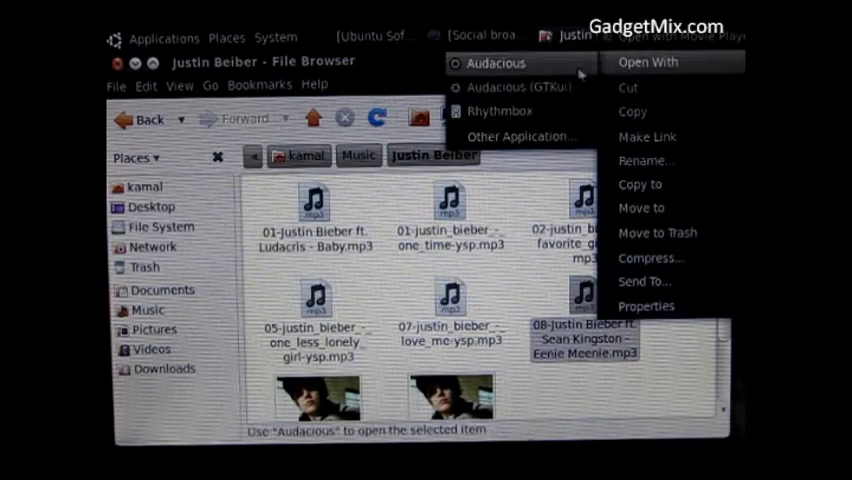
Play the Eenie Meenie track with Audacious.
{"action": "left_click", "coordinate": [498, 64]}
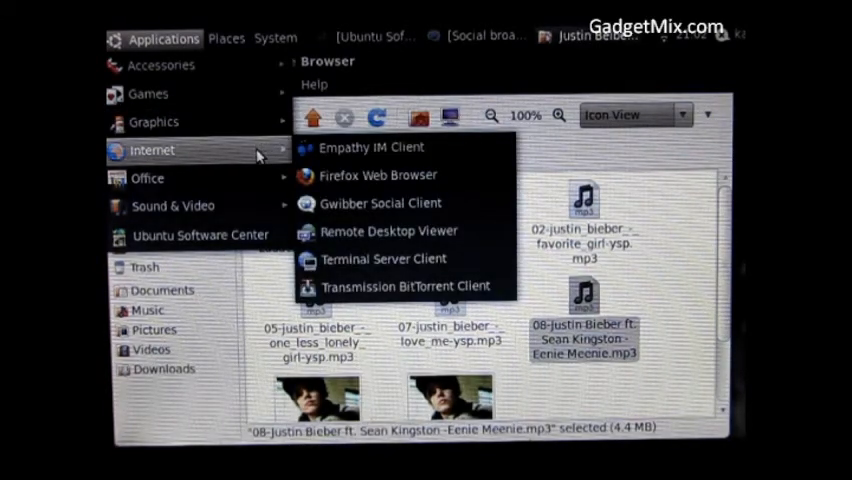
{"action": "mouse_move", "coordinate": [378, 176]}
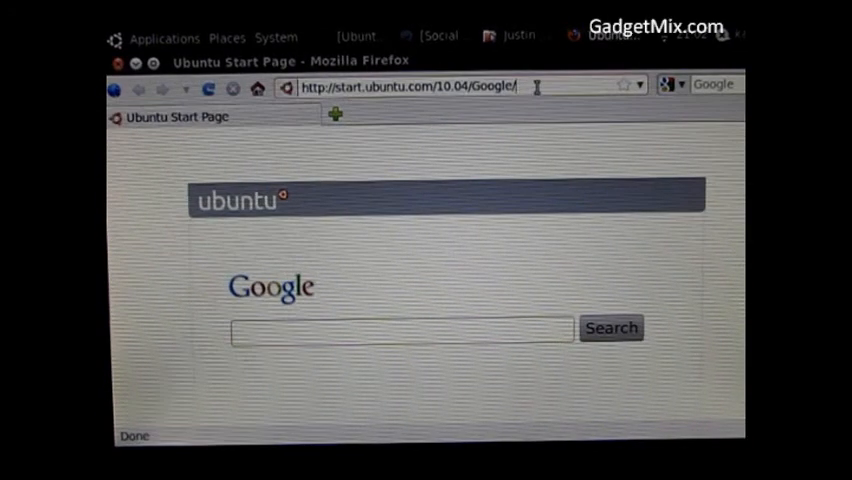
Enter 'glf' in Firefox's address bar on the Ubuntu Start Page to bring up suggestions.
{"action": "type", "text": "glf"}
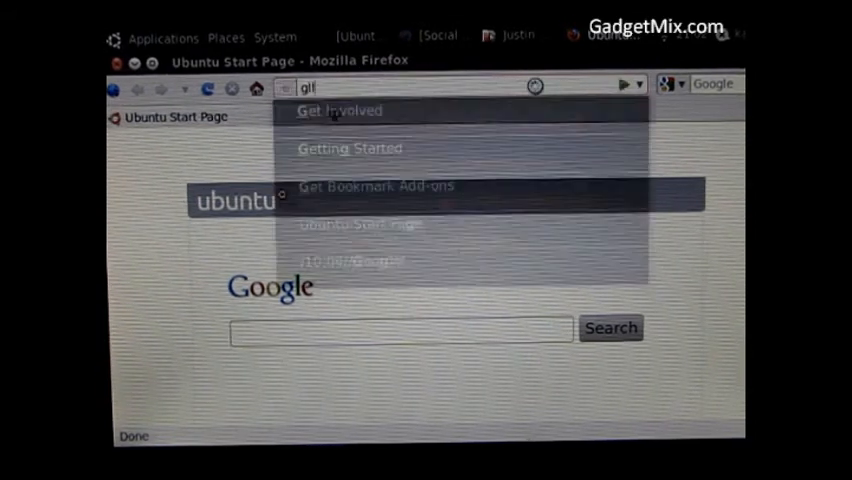